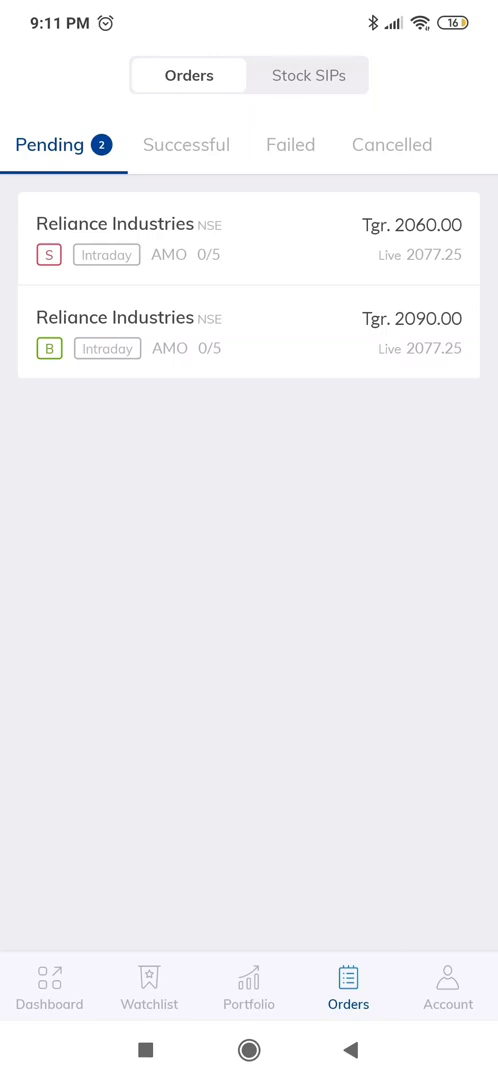
Step: Open the Reliance Industries stock sheet from the watchlist
left_click(148, 987)
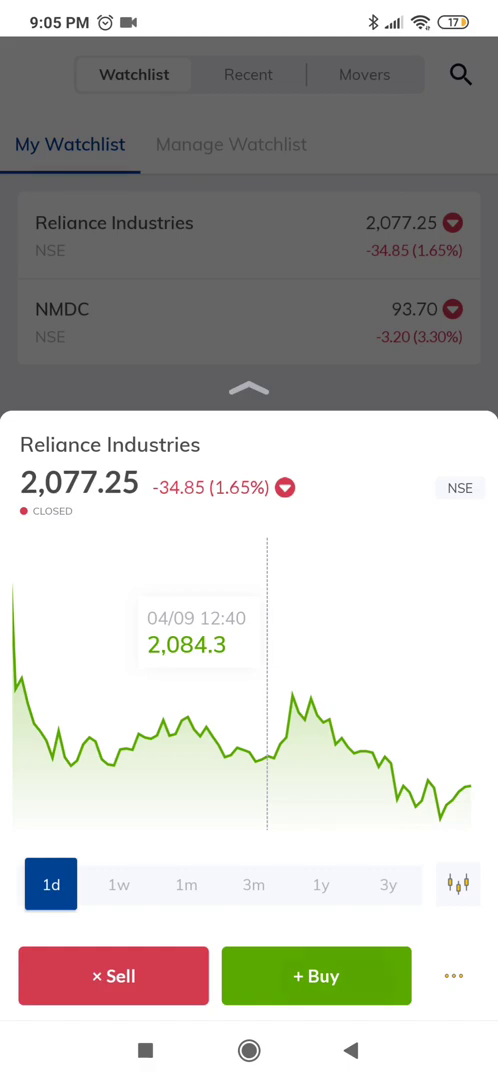
Step: Place an intraday buy for 10 Reliance shares with trigger 2,090 and custom price 2,092
left_click(316, 976)
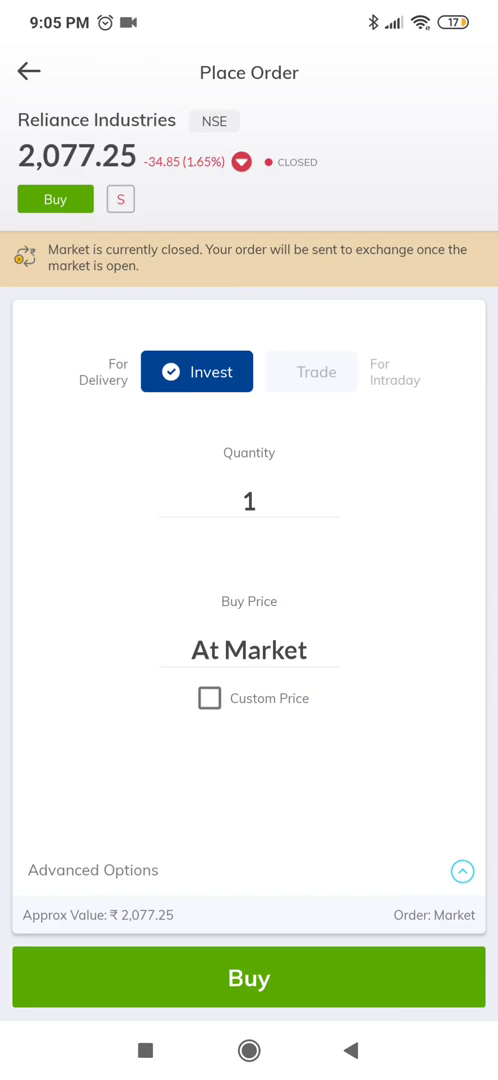
left_click(311, 371)
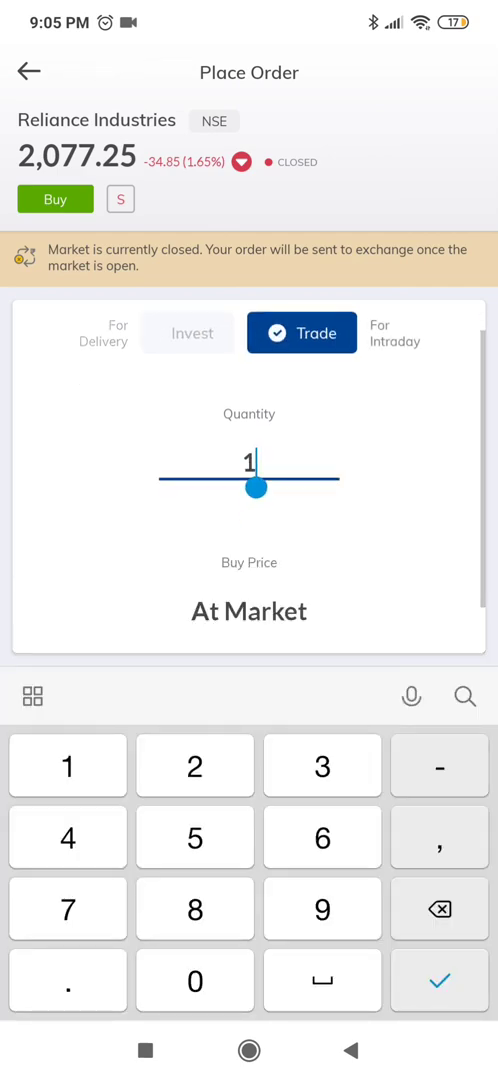
left_click(194, 980)
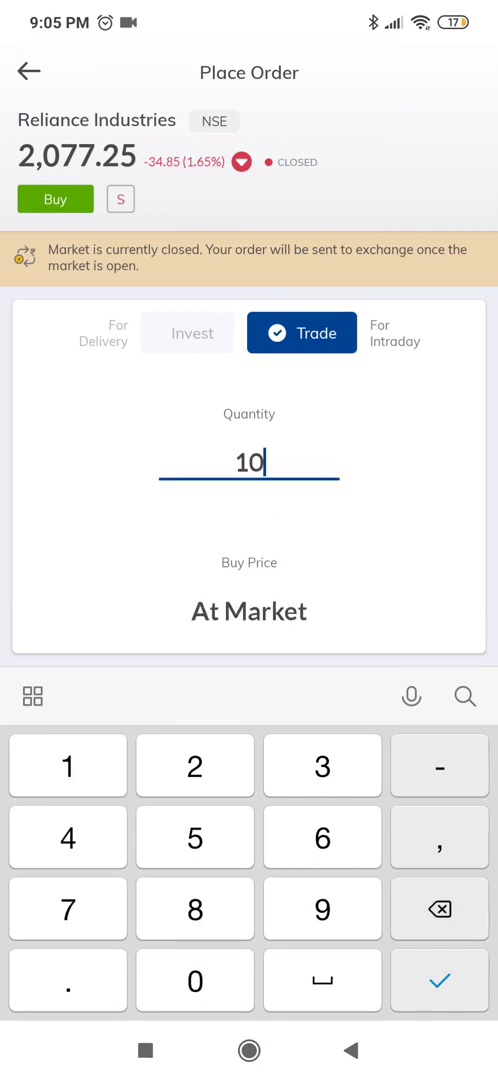
left_click(438, 980)
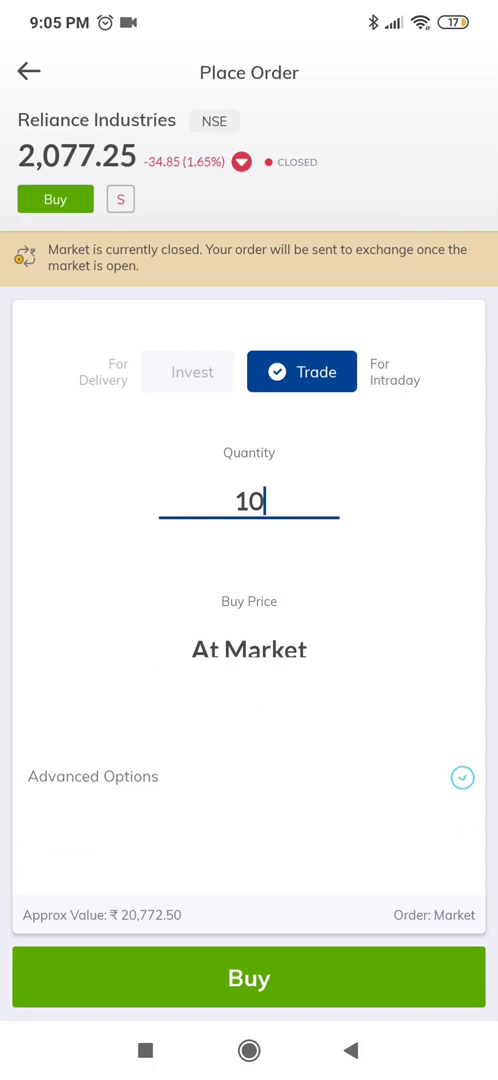
left_click(461, 777)
type("2")
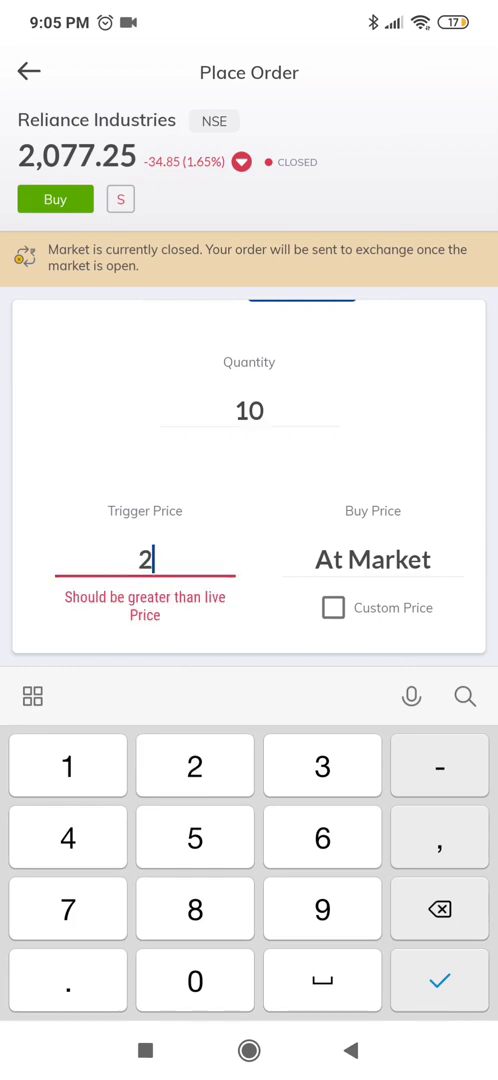
left_click(194, 980)
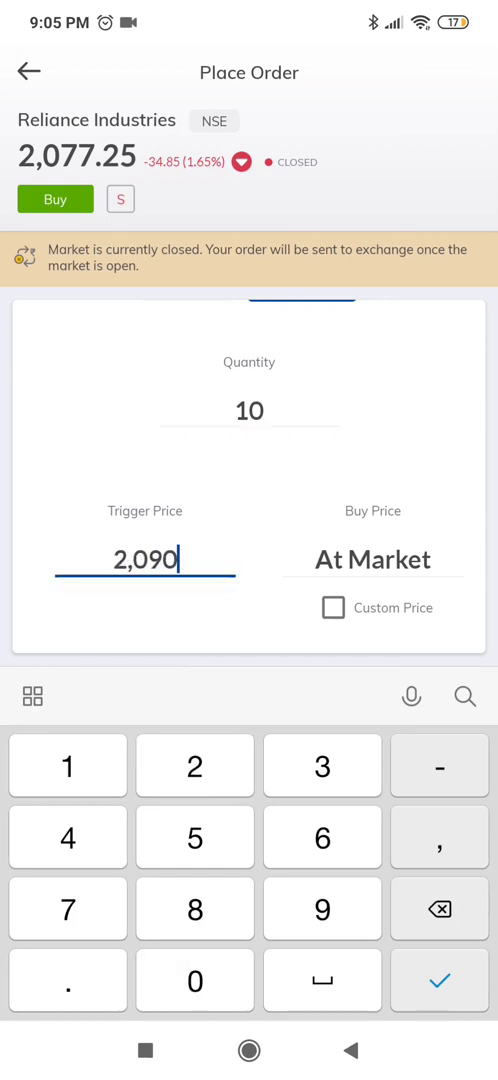
left_click(331, 608)
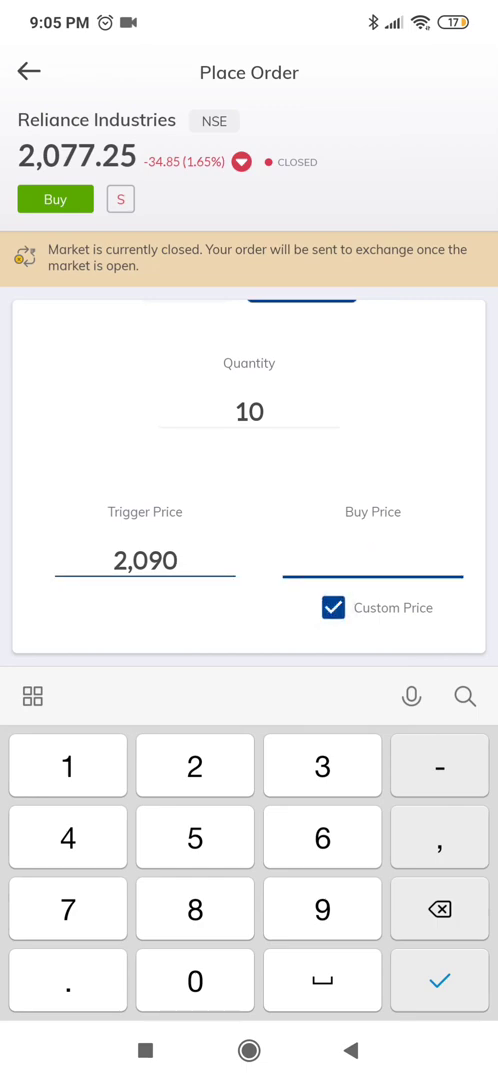
type("2092")
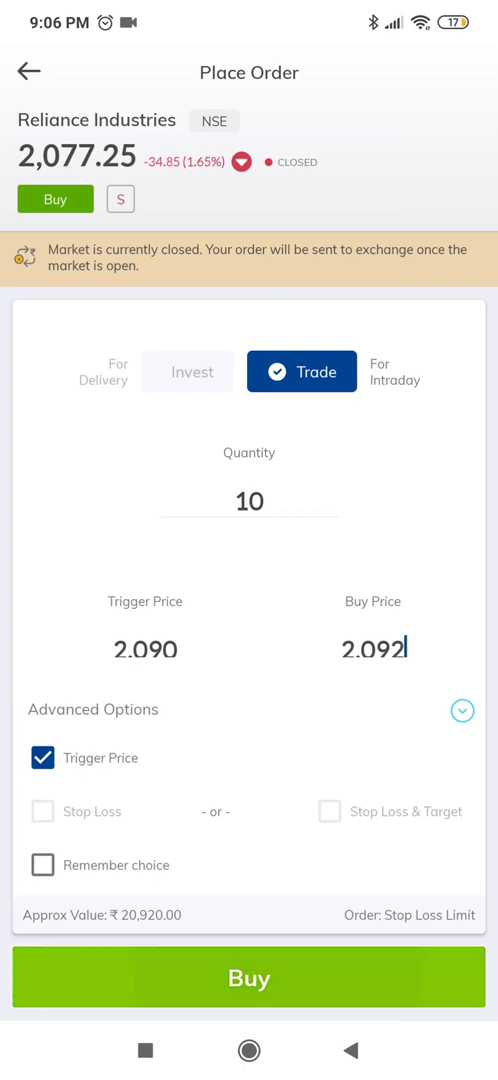
left_click(249, 977)
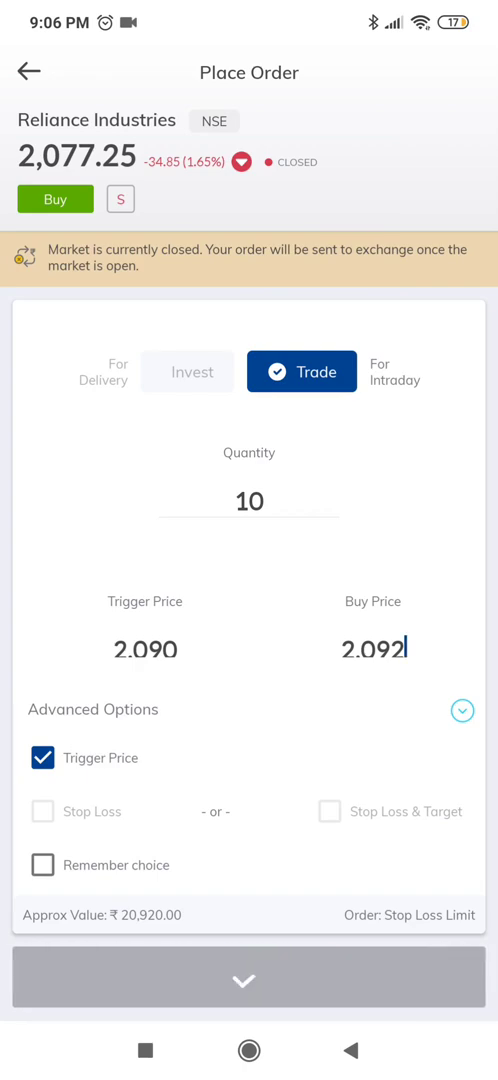
left_click(249, 980)
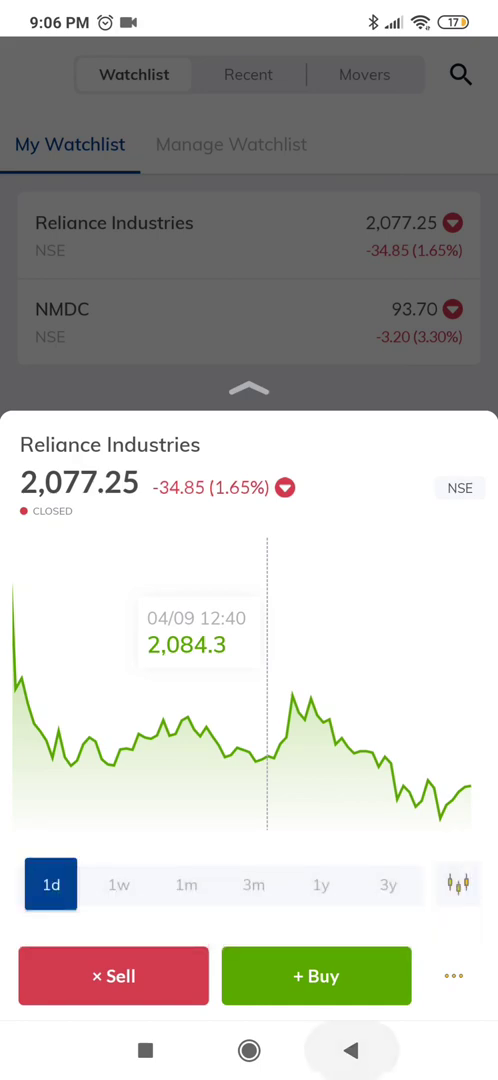
Step: Close the stock sheet and view the pending Reliance intraday AMO buy triggered at 2,090
left_click(249, 389)
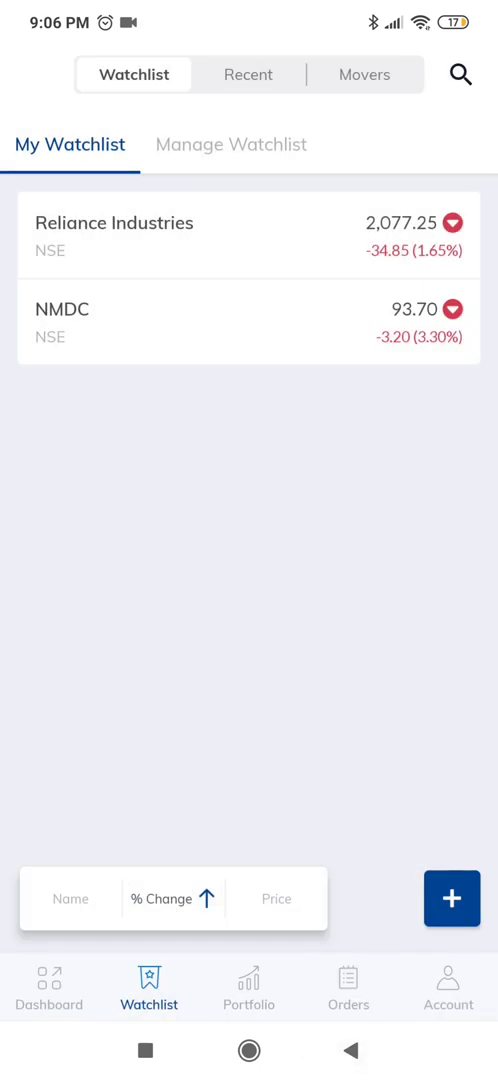
left_click(348, 988)
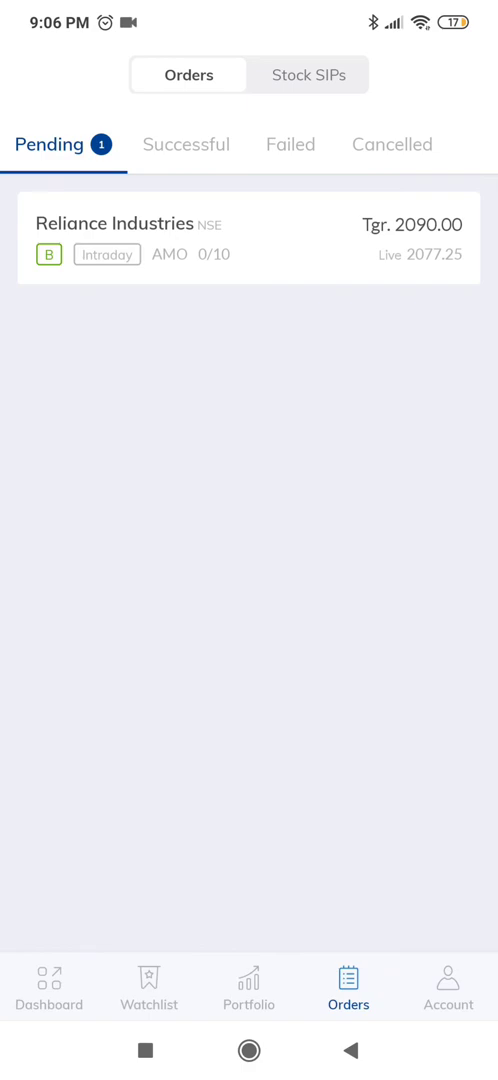
left_click(248, 238)
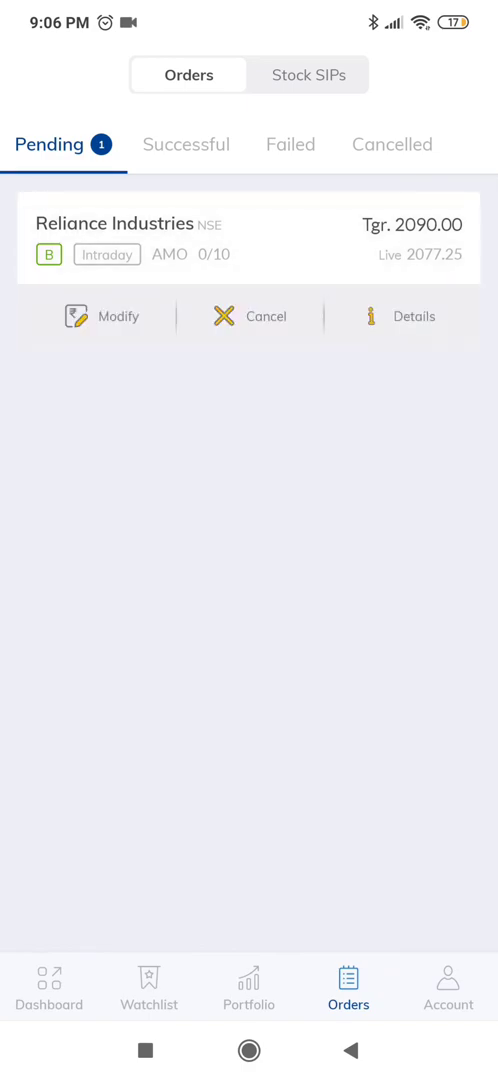
left_click(101, 316)
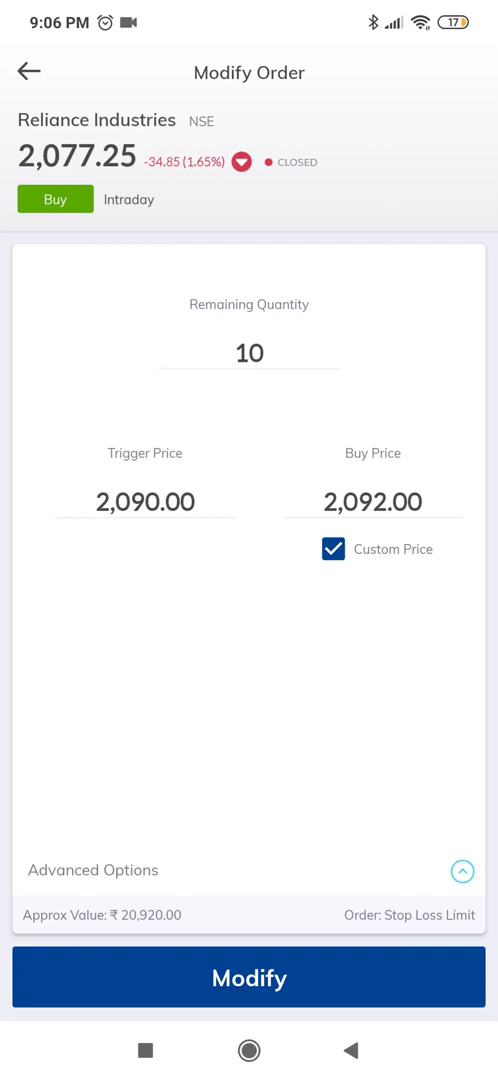
left_click(28, 72)
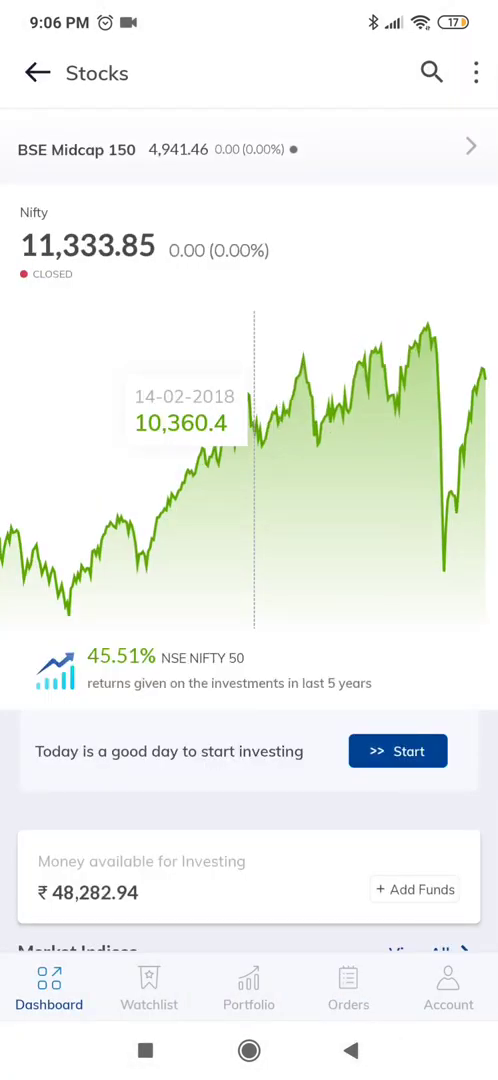
left_click(348, 988)
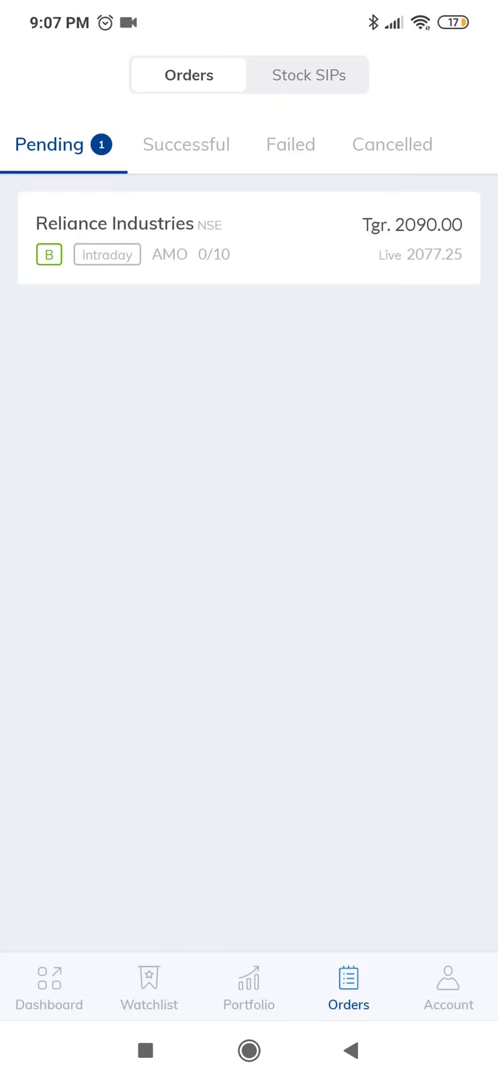
Step: Review the pending buy's details, then modify its remaining quantity to 5 shares
left_click(248, 238)
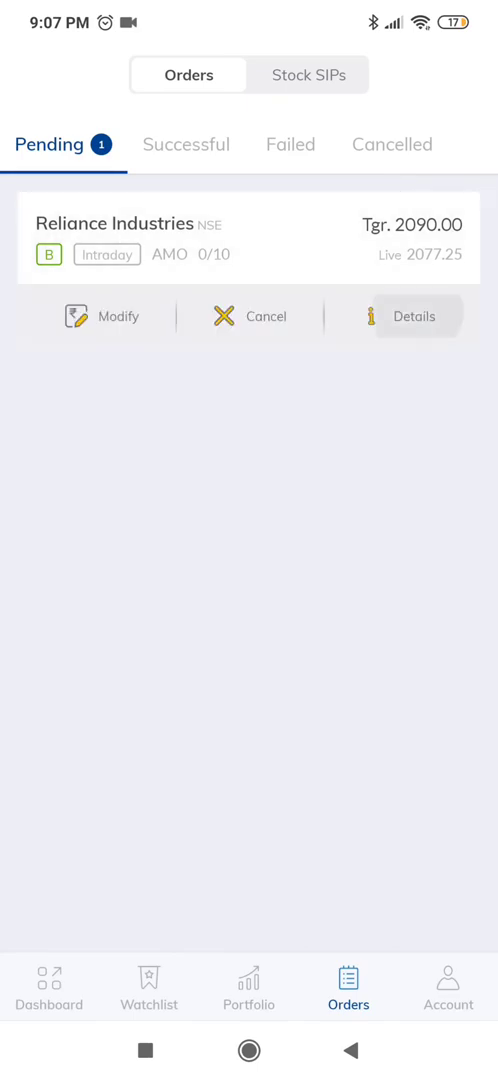
left_click(413, 316)
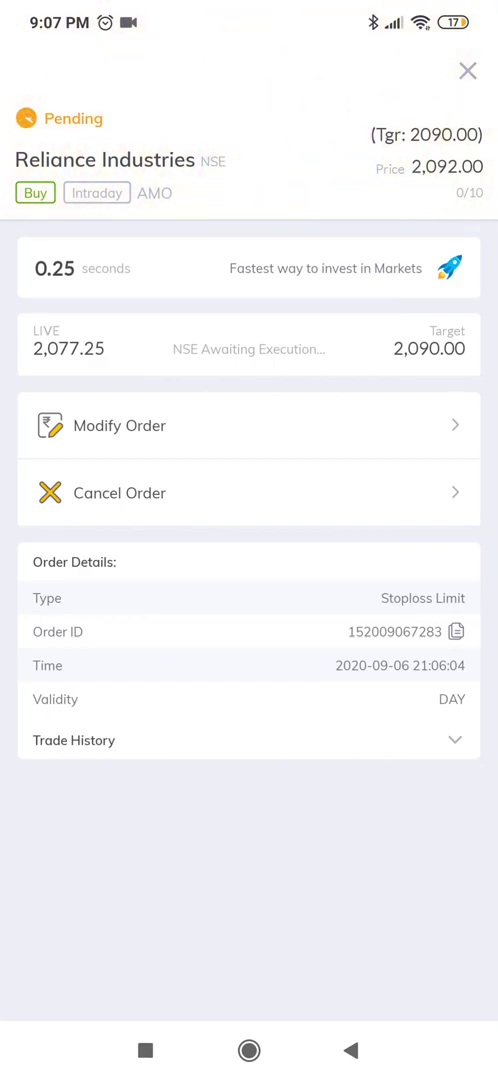
left_click(467, 71)
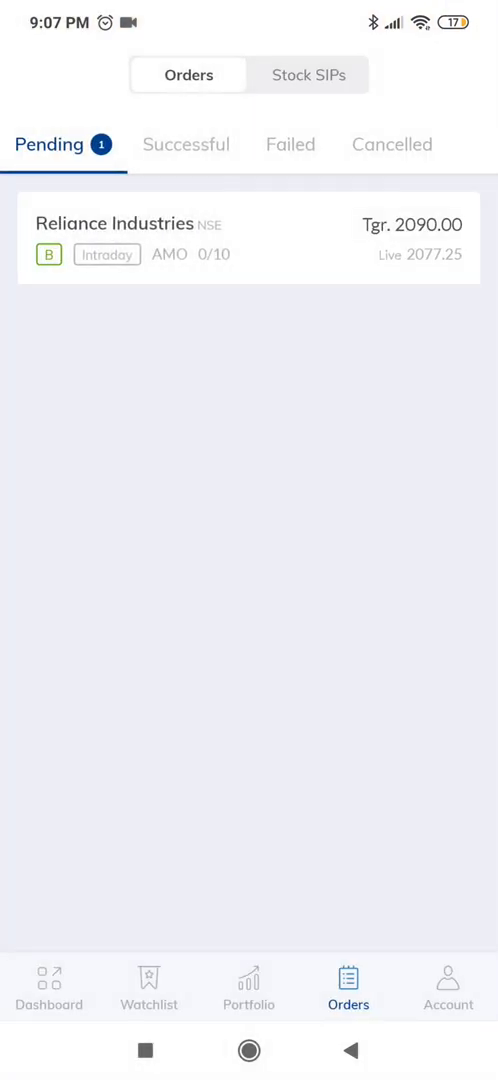
left_click(248, 238)
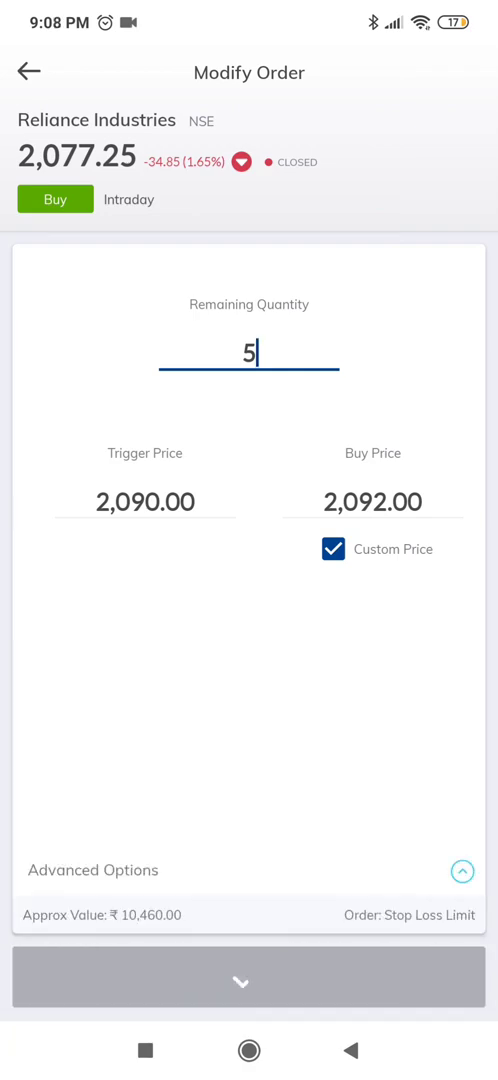
left_click(249, 977)
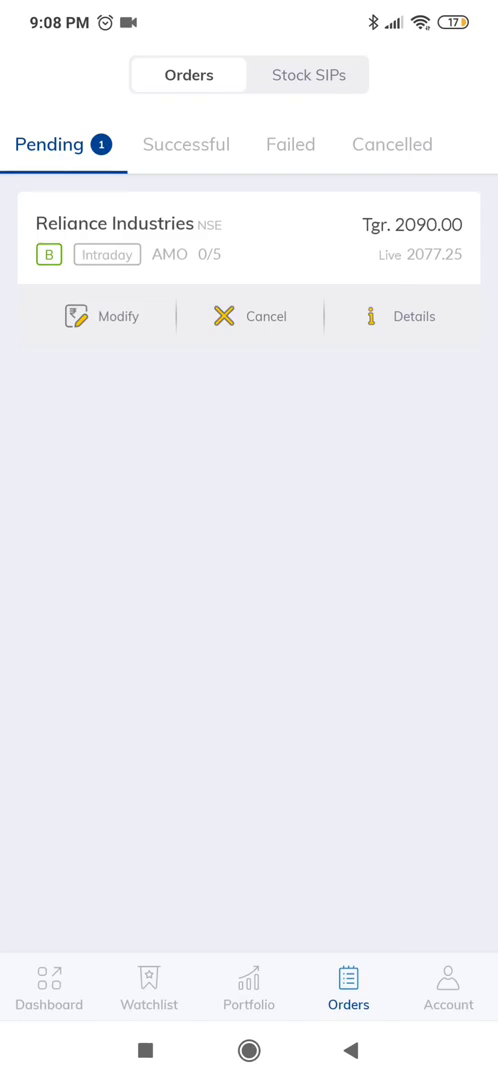
Step: Start a Reliance Industries sell order from the watchlist with quantity 5
left_click(148, 988)
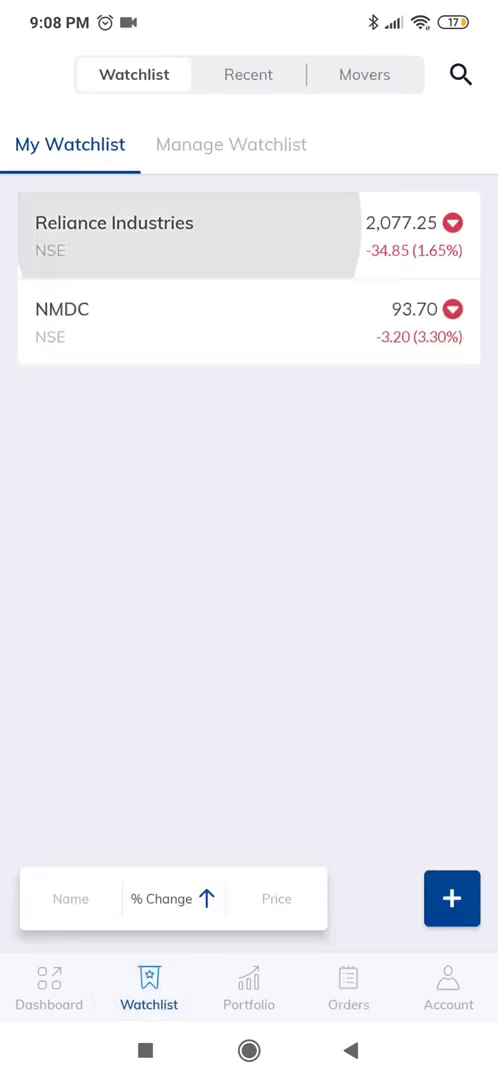
left_click(186, 236)
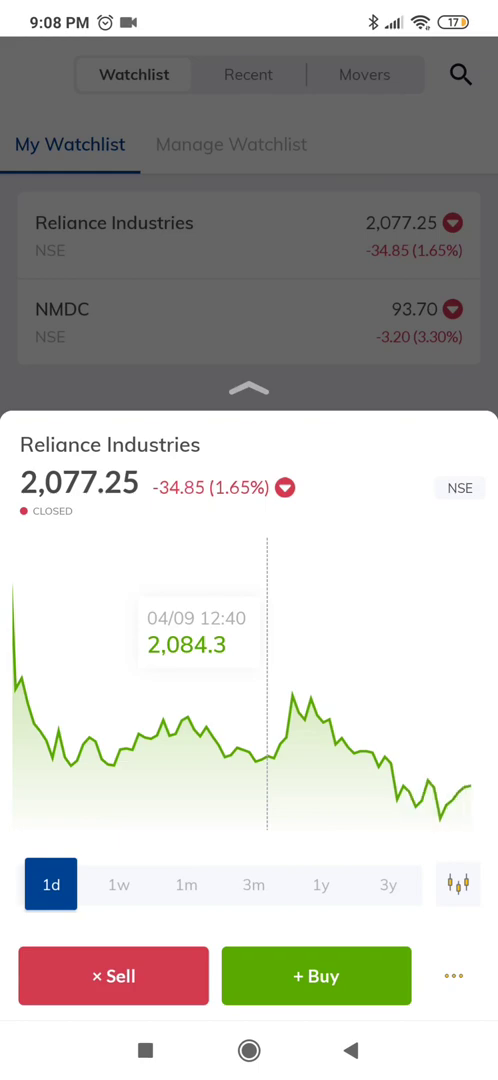
left_click(113, 976)
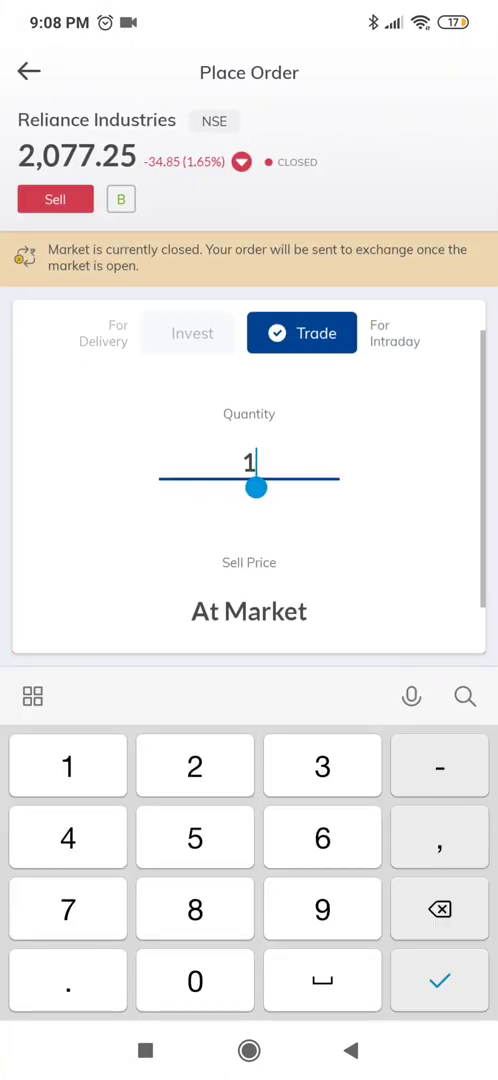
left_click(194, 837)
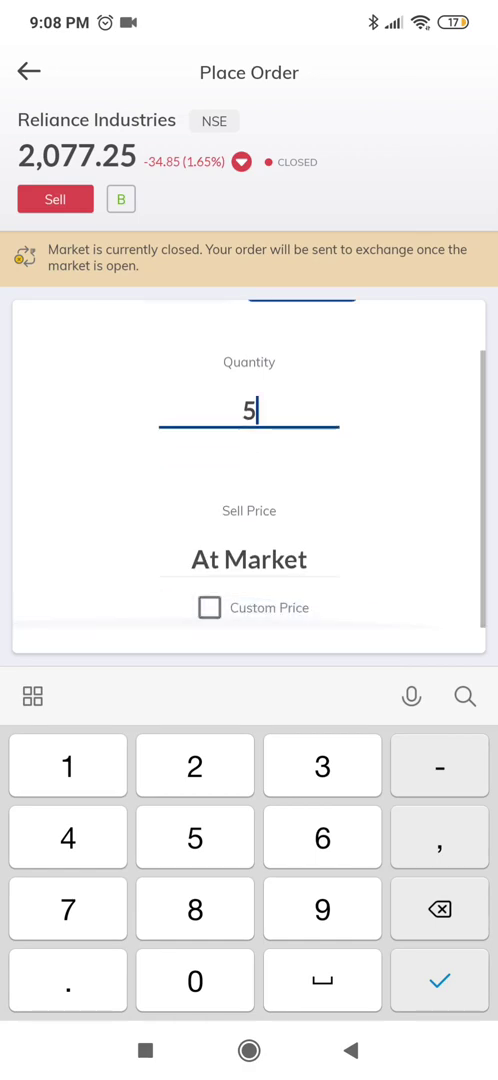
left_click(438, 980)
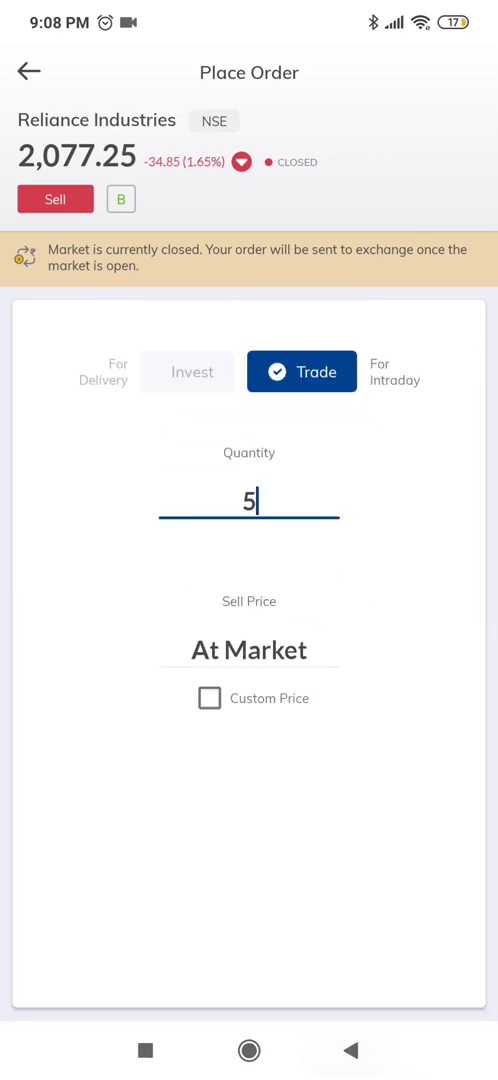
Step: Submit the sell with trigger 2,060 and custom price 2,058, then check pending orders
left_click(210, 698)
type("2,060")
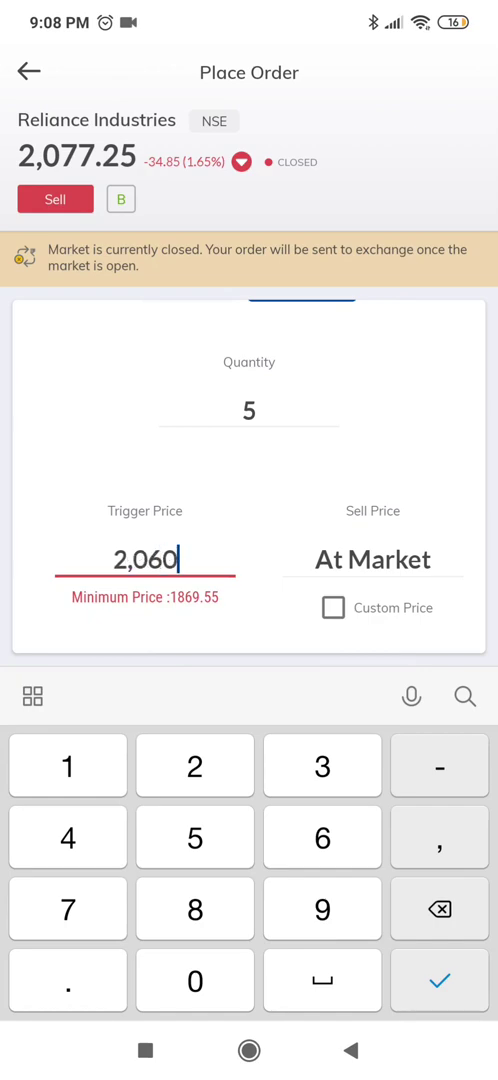
left_click(333, 607)
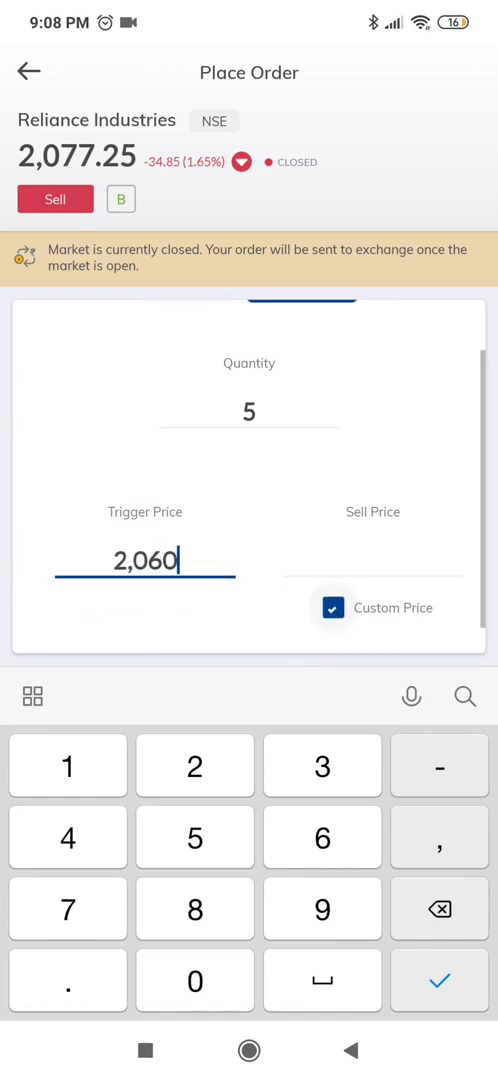
left_click(372, 561)
type("2,058")
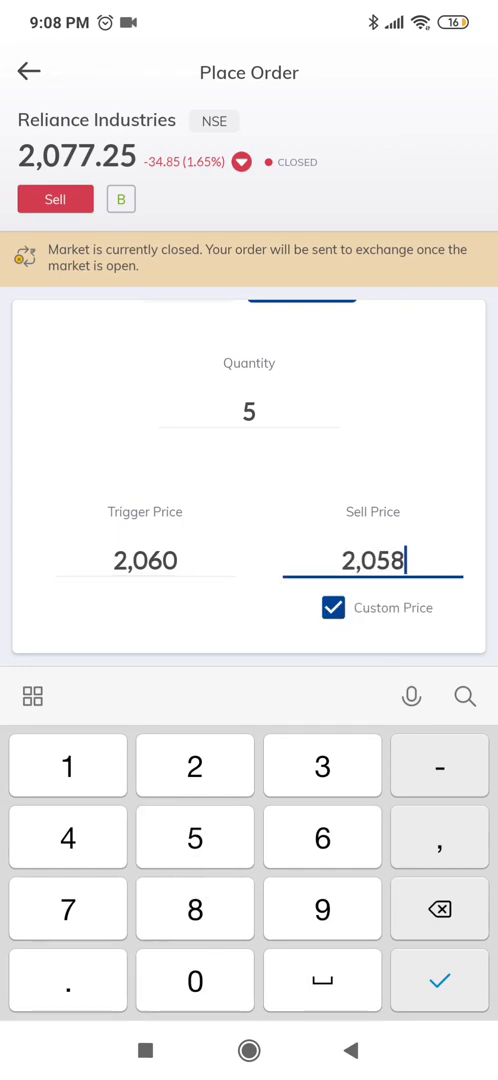
left_click(439, 981)
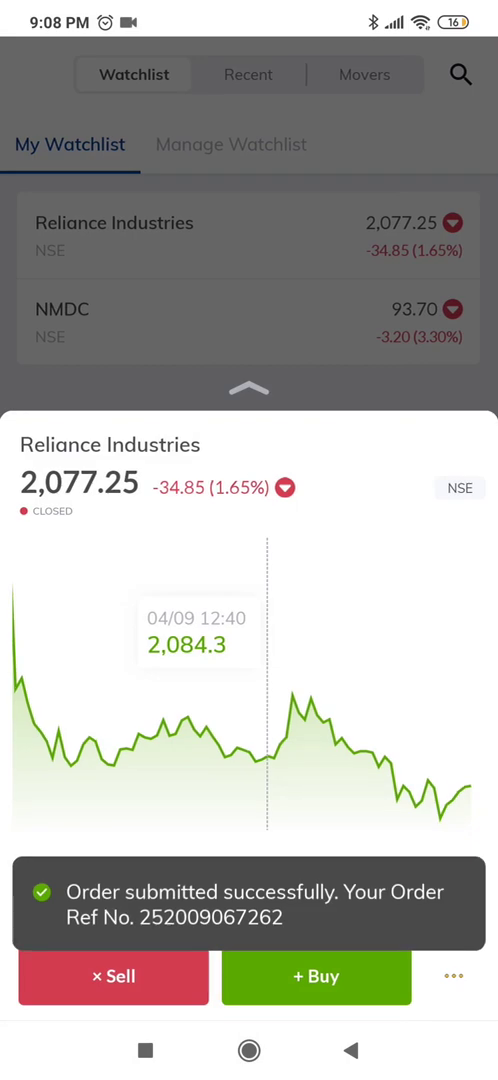
left_click(248, 390)
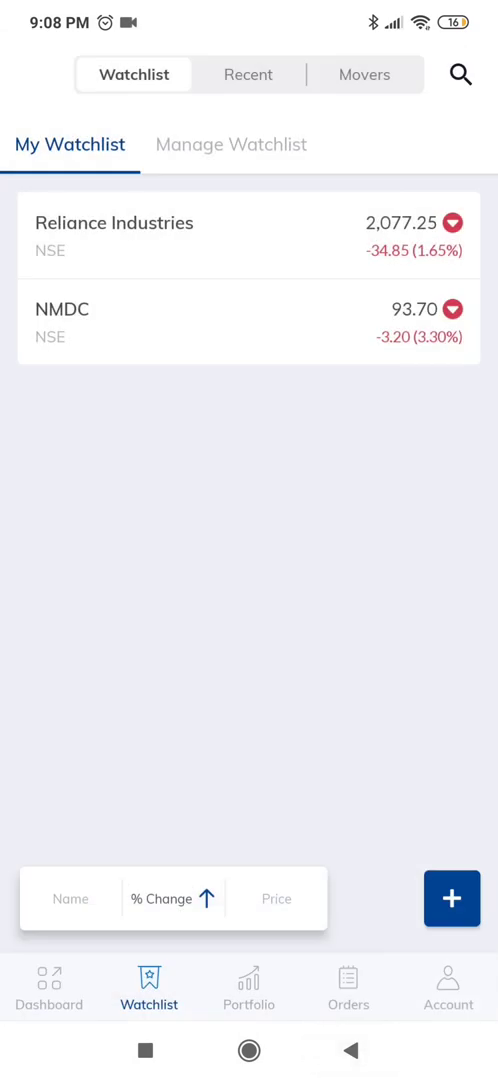
left_click(348, 988)
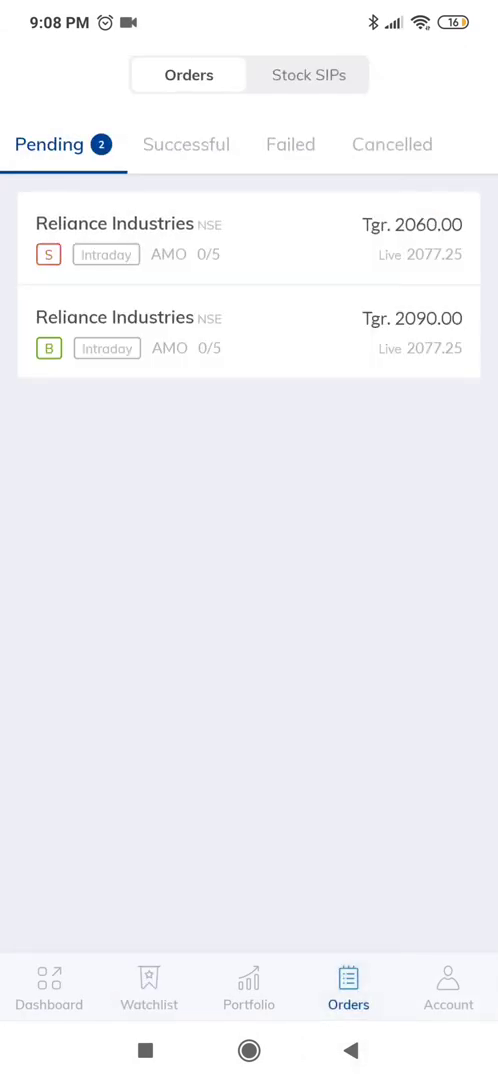